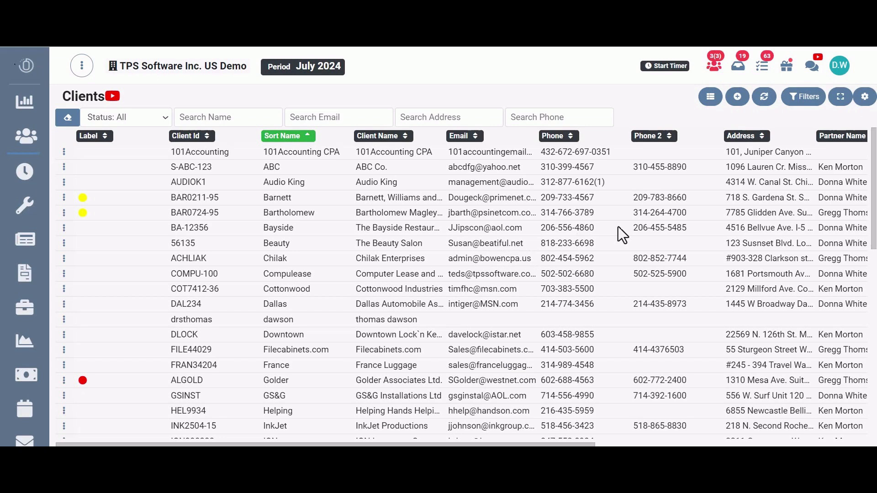
Reach the User Preferences page from the top-right account avatar menu
{"action": "left_click", "coordinate": [838, 65]}
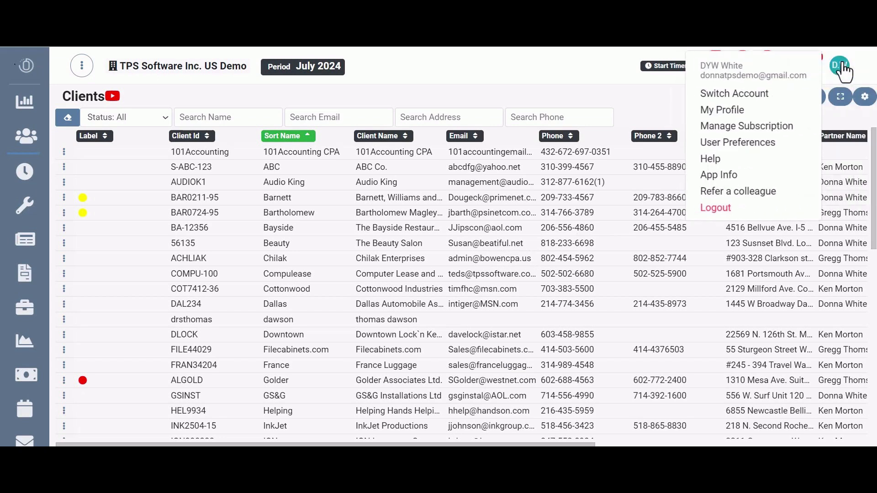
{"action": "left_click", "coordinate": [737, 143]}
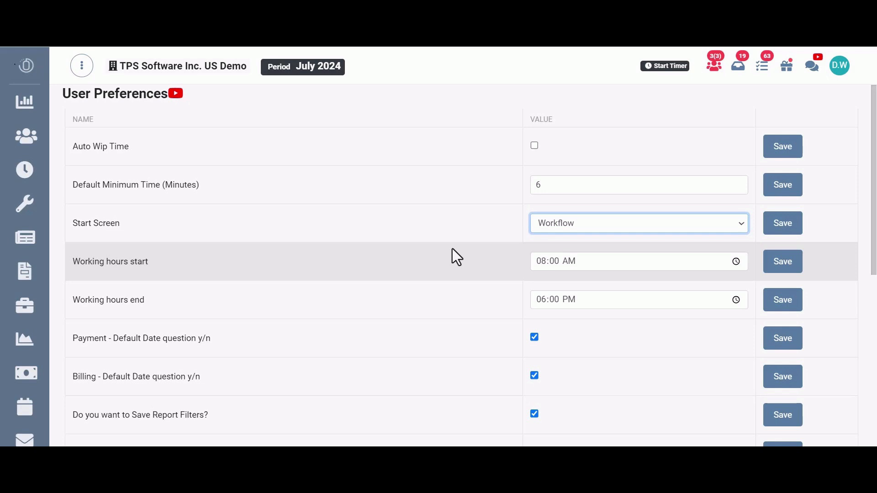
List the Start Screen choices in preferences, then return to the Clients list
{"action": "left_click", "coordinate": [638, 223]}
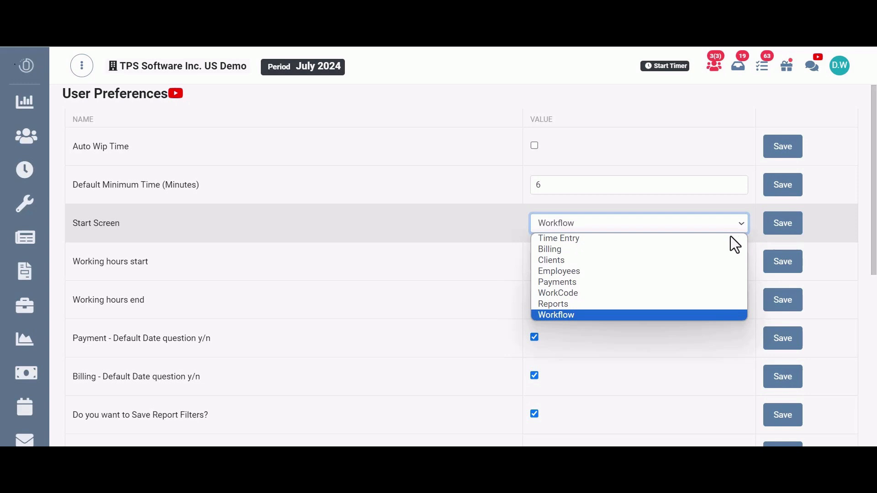
{"action": "scroll", "scroll_direction": "down", "scroll_amount": 3}
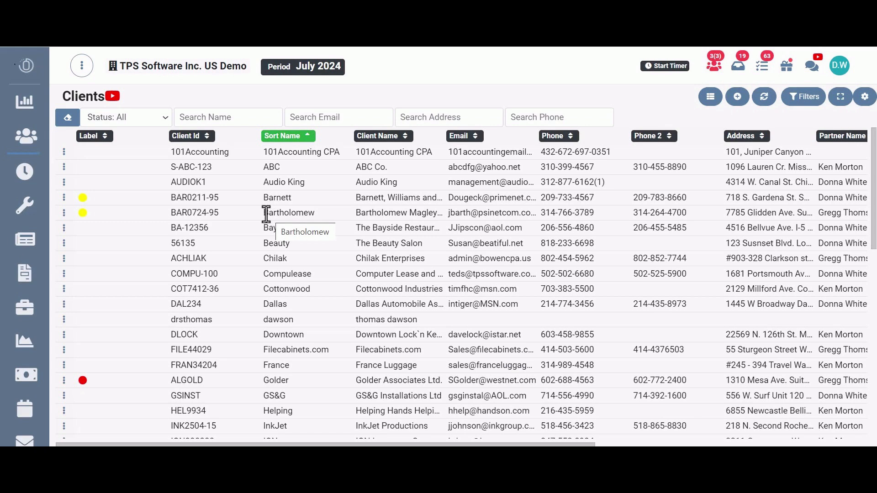
Start Email Client from a client's row menu, then show the firm workflow calendar for August 2024
{"action": "left_click", "coordinate": [64, 181]}
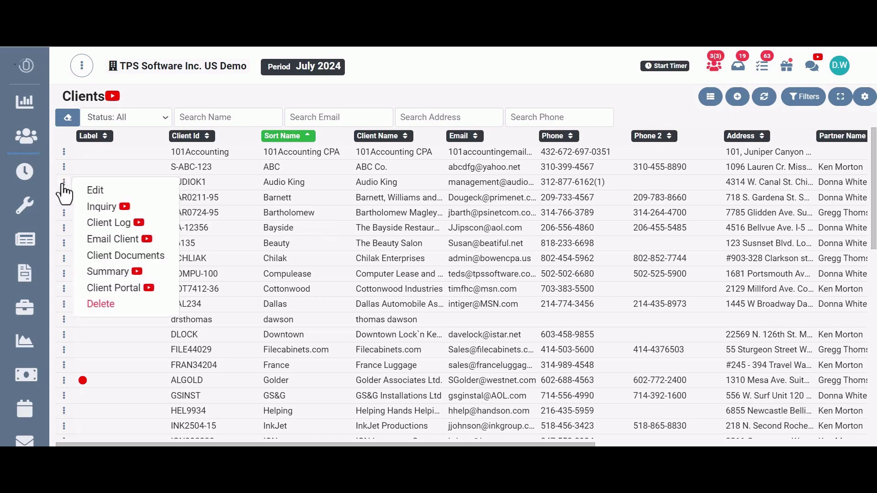
{"action": "mouse_move", "coordinate": [112, 238]}
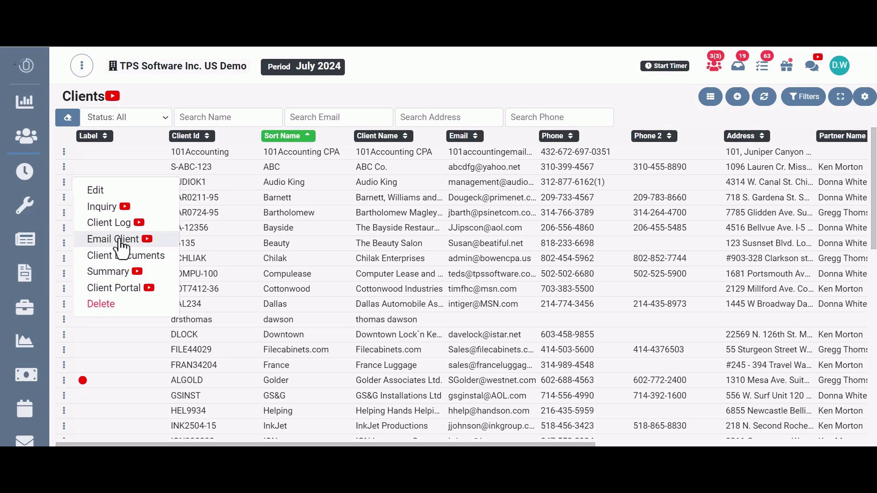
{"action": "left_click", "coordinate": [112, 239]}
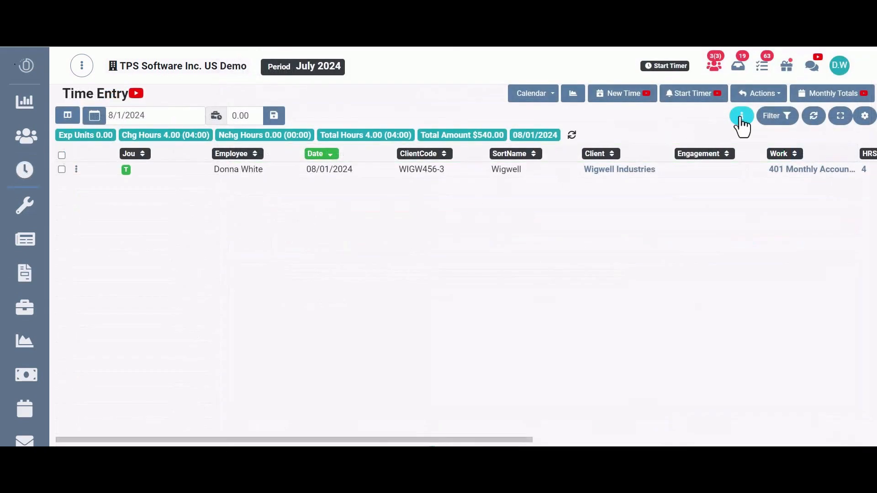
{"action": "left_click", "coordinate": [758, 93]}
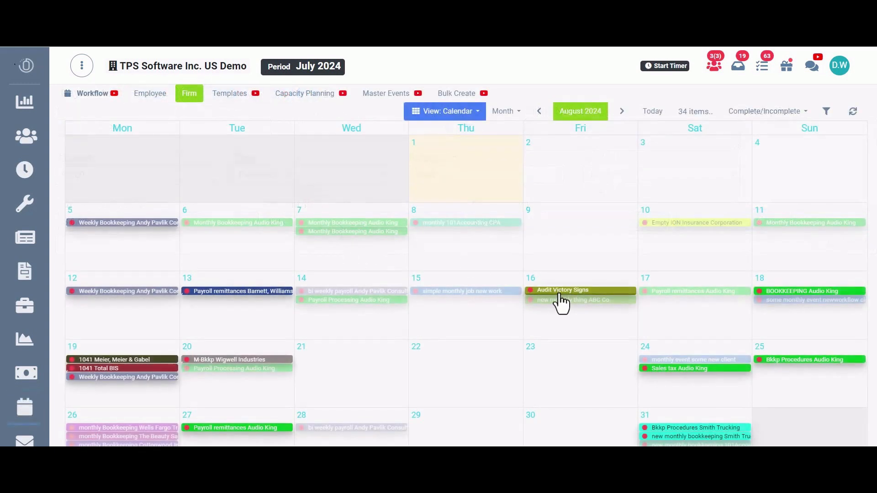
{"action": "left_click", "coordinate": [562, 289]}
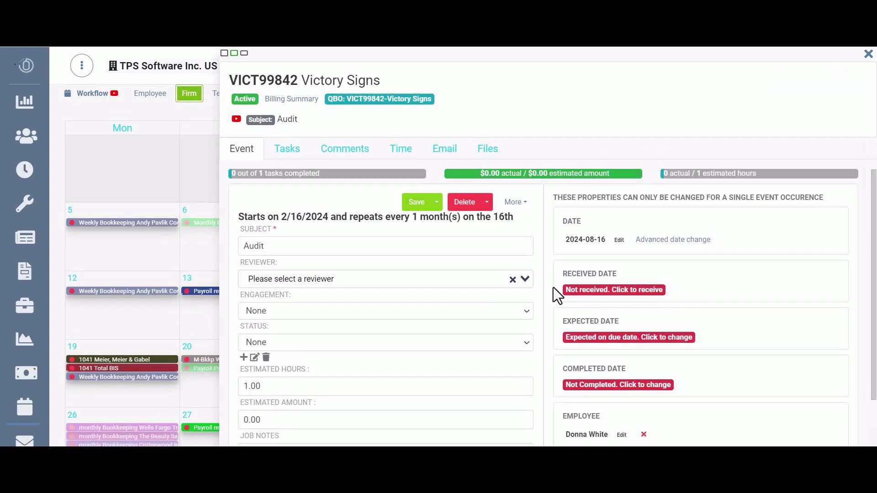
{"action": "left_click", "coordinate": [443, 148]}
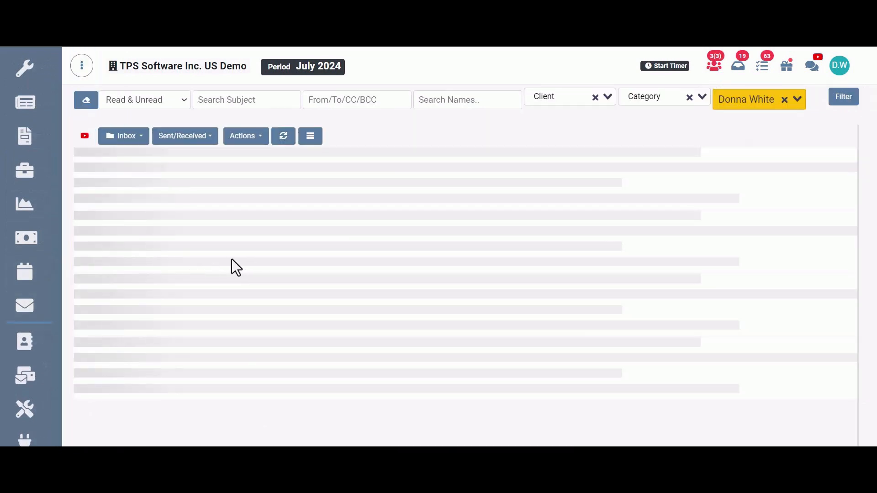
Show The Bayside Restaurant's client log filtered to Email entries, then close it
{"action": "left_click", "coordinate": [25, 138]}
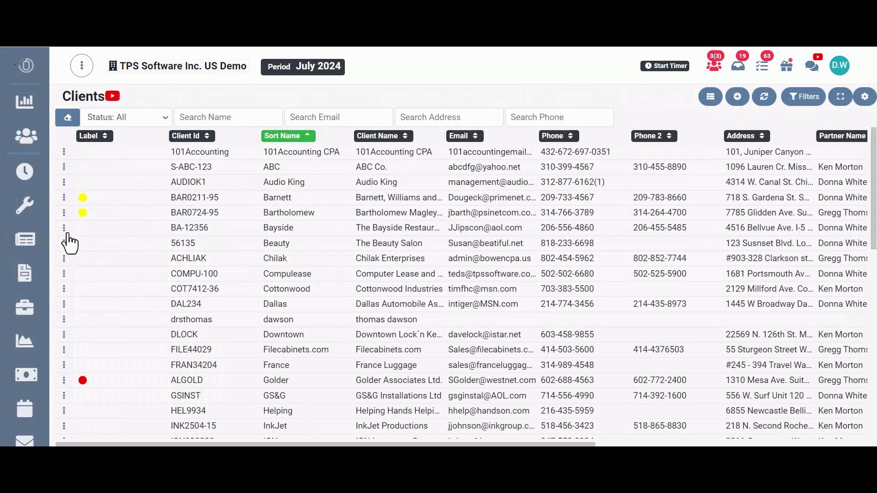
{"action": "mouse_move", "coordinate": [109, 274]}
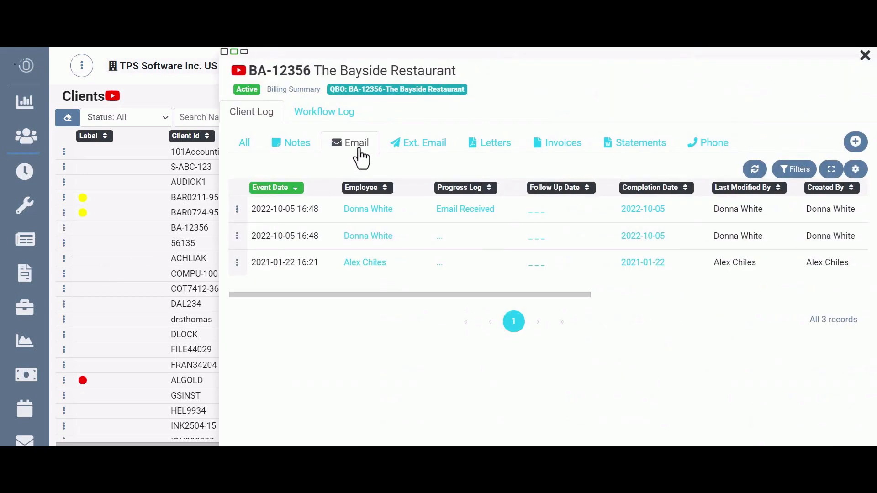
{"action": "left_click", "coordinate": [864, 55]}
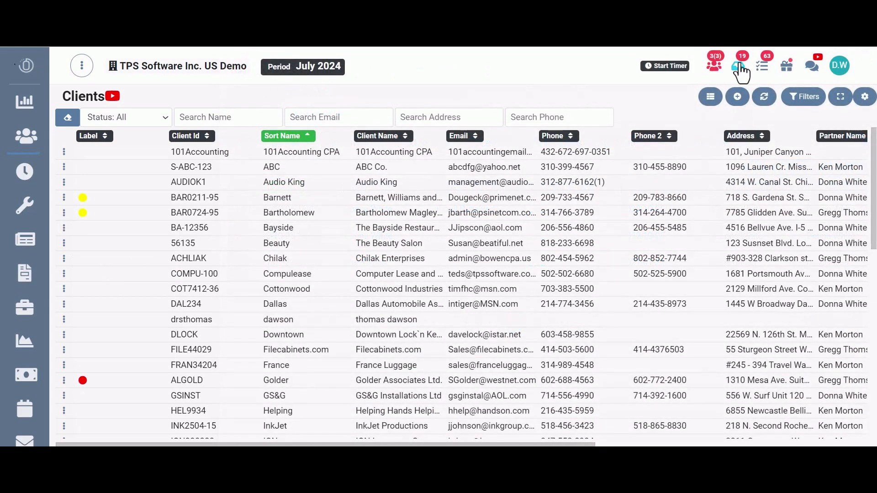
View User Notifications for Chilak Enterprises portal uploads, then bring up What's new in TPS
{"action": "left_click", "coordinate": [742, 64]}
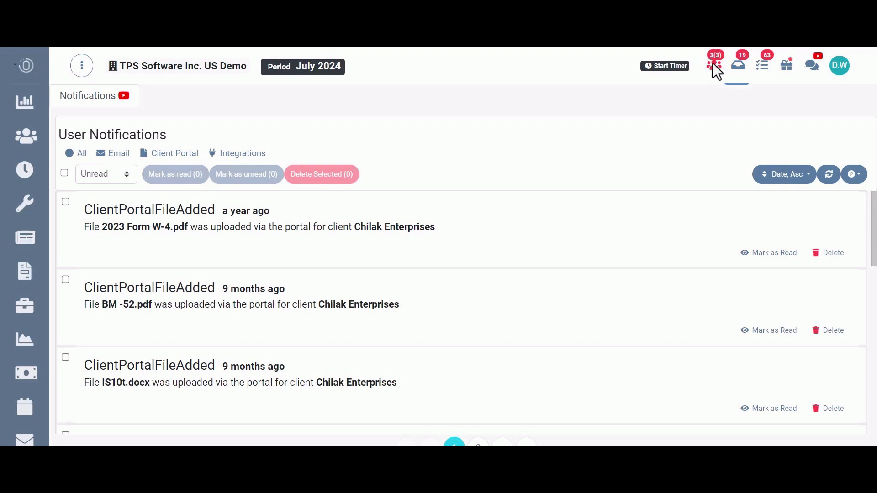
{"action": "left_click", "coordinate": [714, 63]}
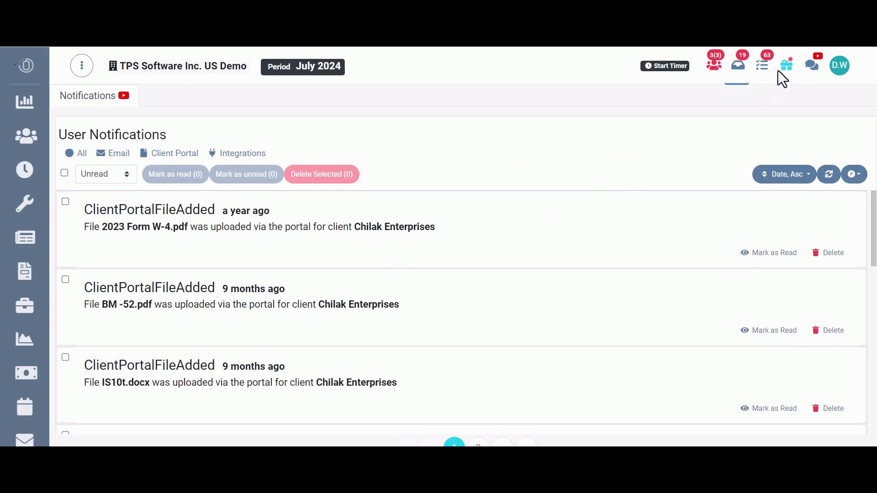
{"action": "left_click", "coordinate": [785, 63]}
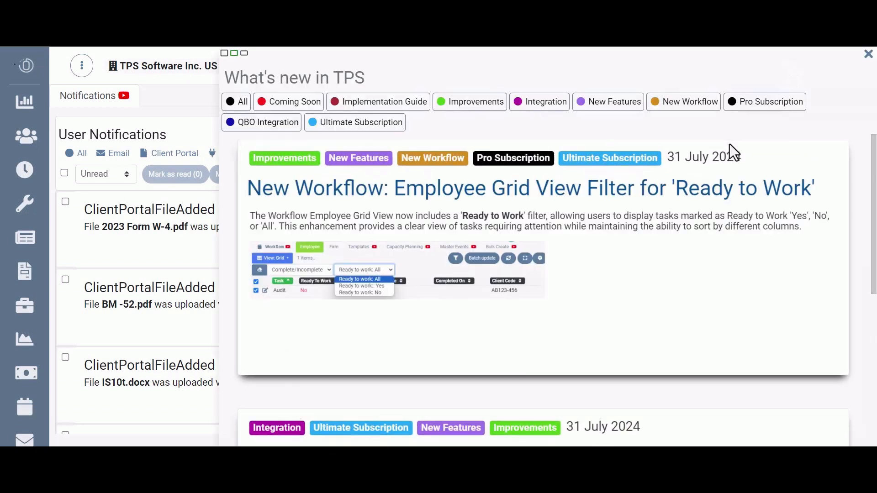
Scroll through the release notes, close them, and go to the TPS Software Help Forum
{"action": "scroll", "scroll_direction": "down", "scroll_amount": 3}
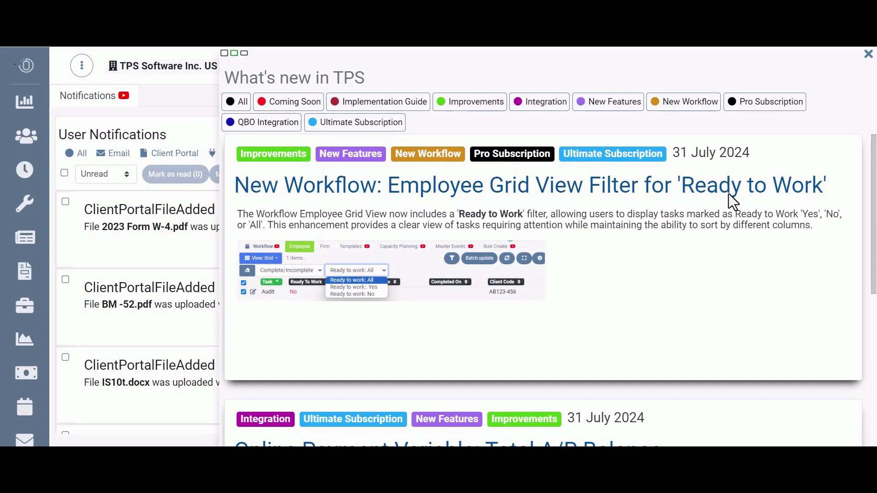
{"action": "scroll", "scroll_direction": "down", "scroll_amount": 3}
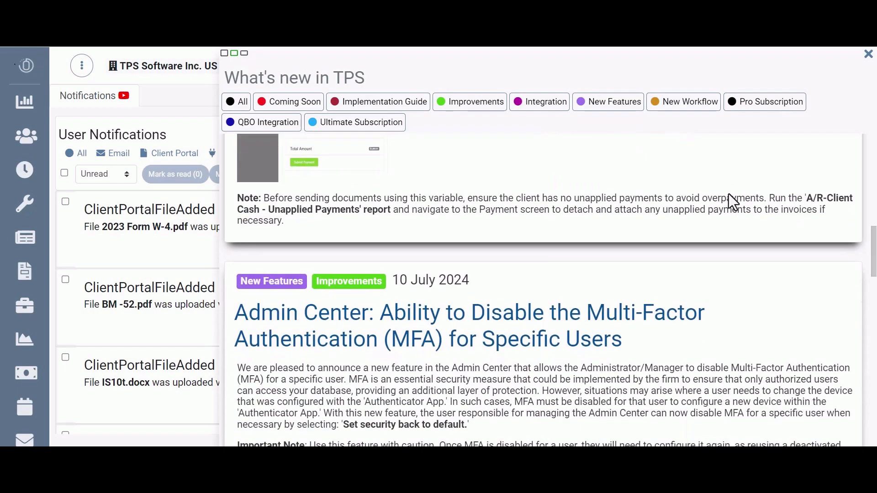
{"action": "scroll", "scroll_direction": "down", "scroll_amount": 3}
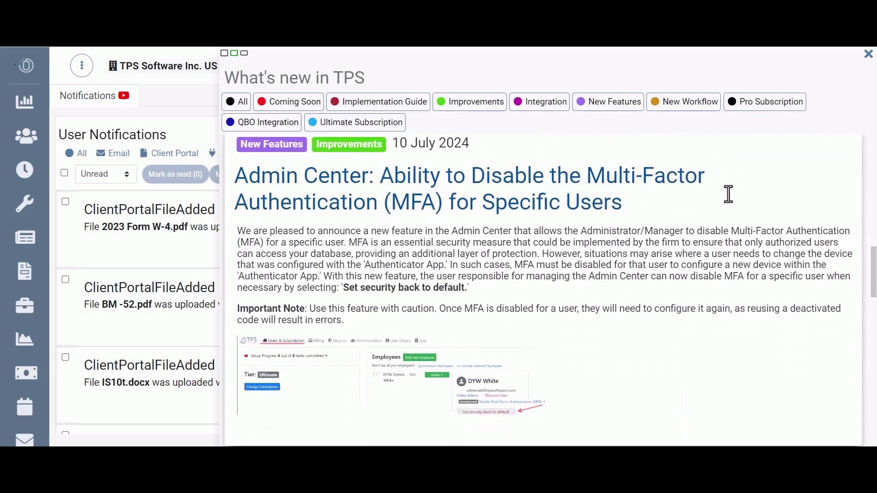
{"action": "left_click", "coordinate": [868, 54]}
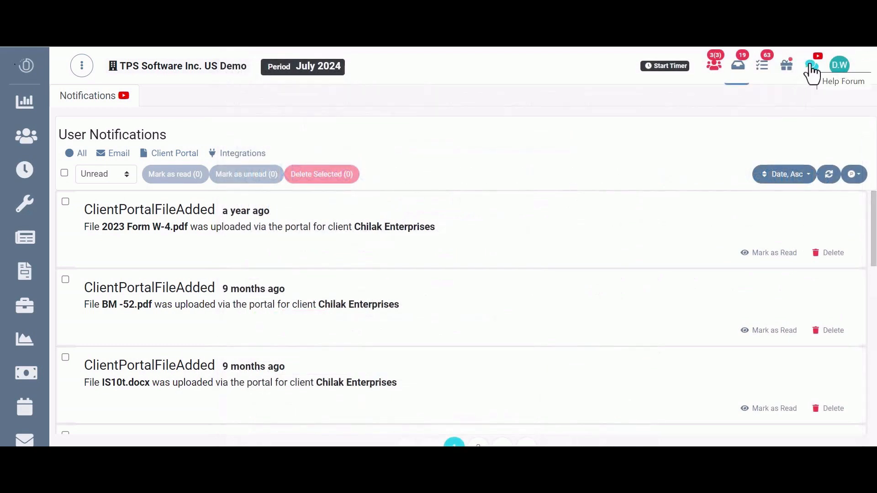
{"action": "left_click", "coordinate": [817, 56]}
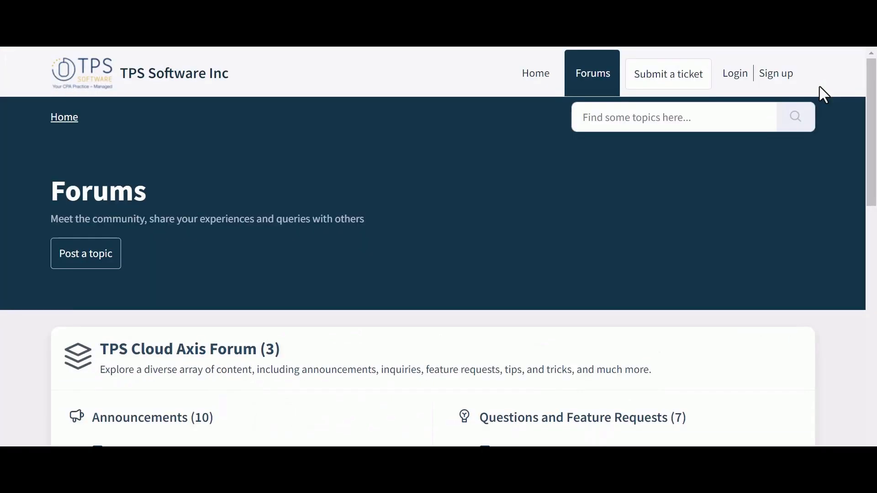